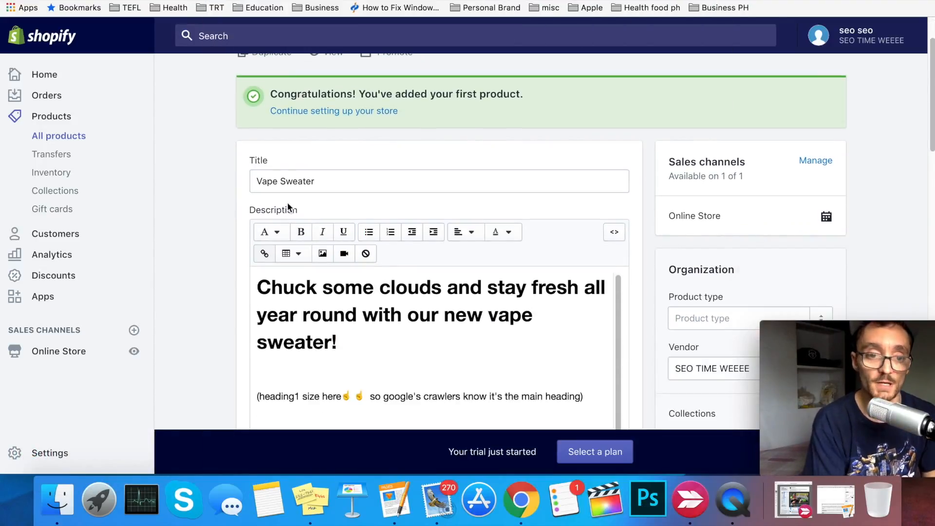
mouse_move(202, 288)
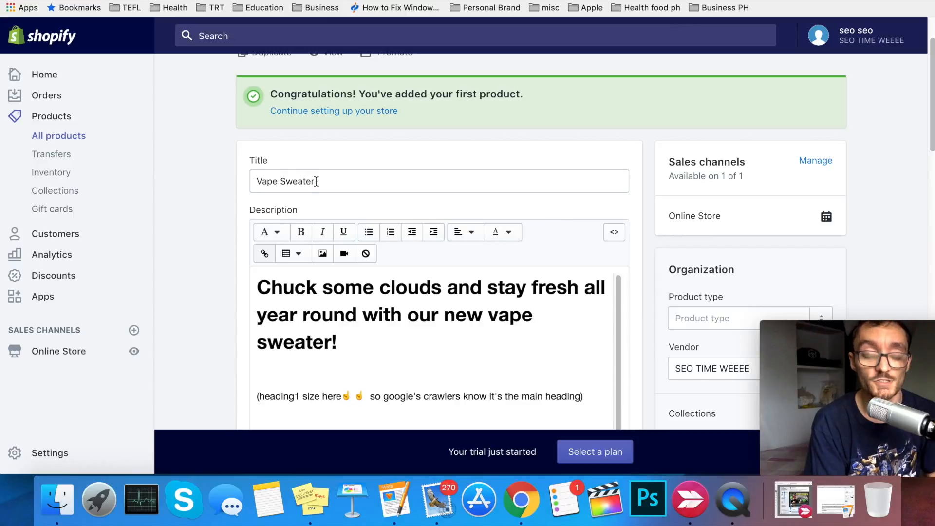
Step: Review the Vape sweater subheading and keyword placement in the product description's heading formats
scroll(down, 3)
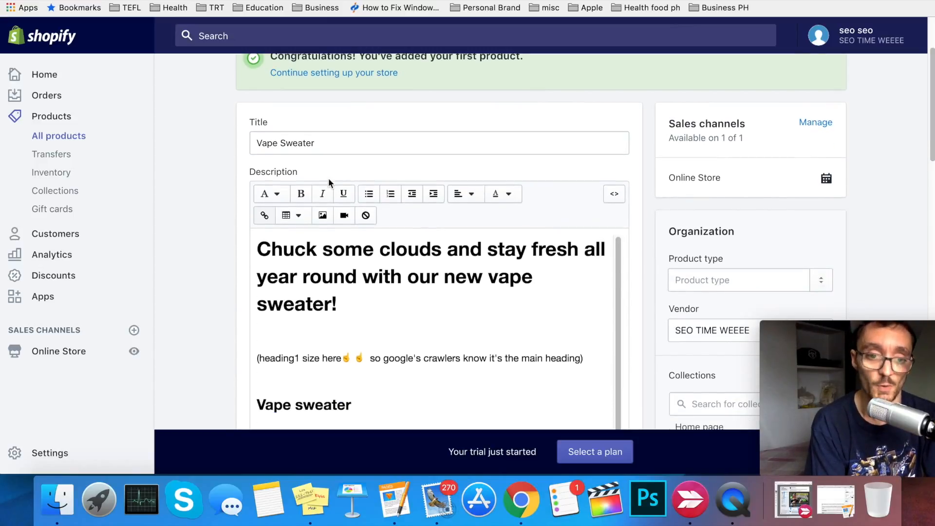
scroll(down, 3)
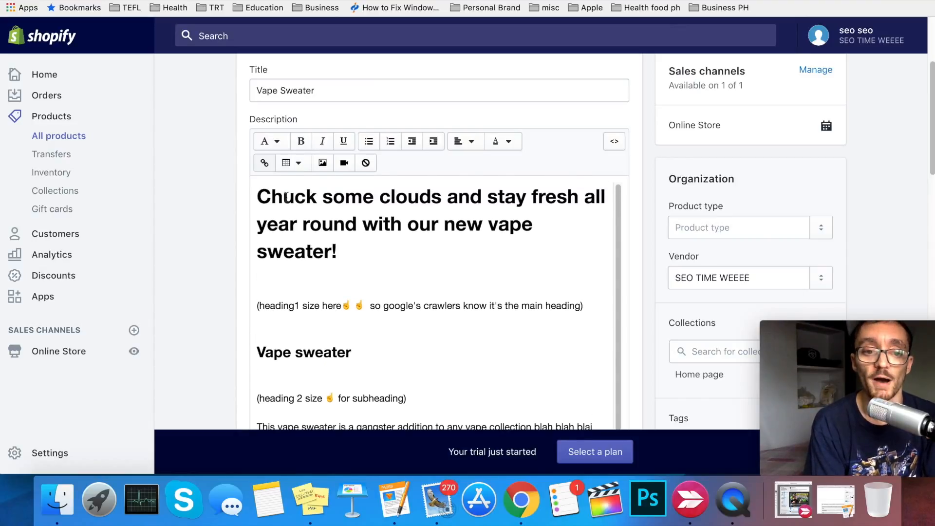
mouse_move(286, 210)
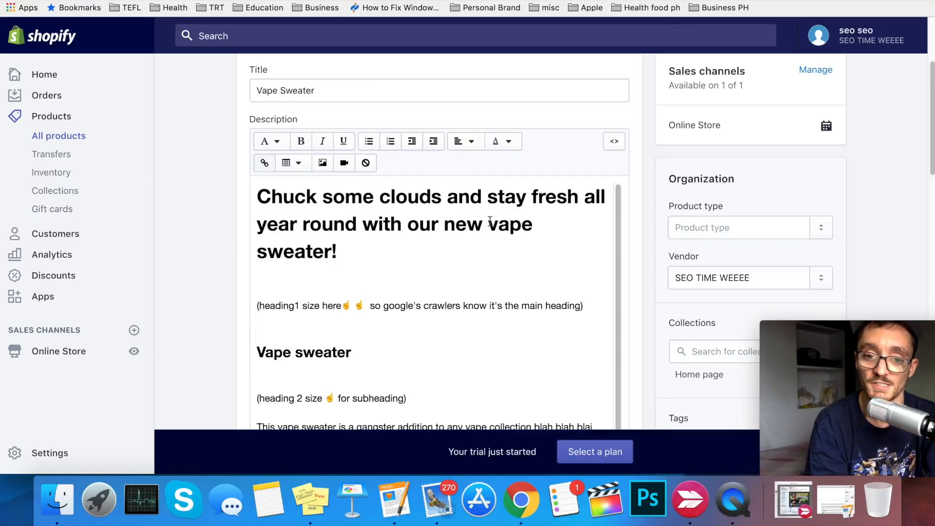
drag(488, 224, 336, 252)
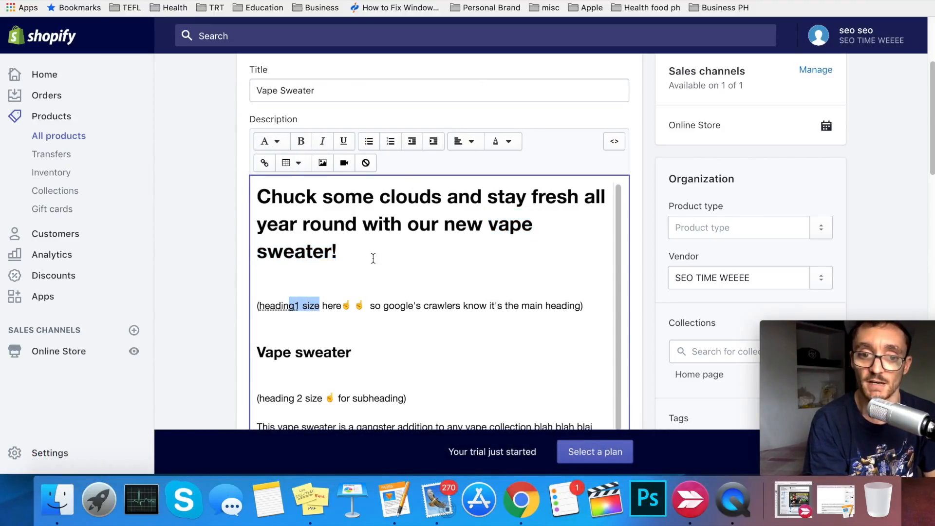
click(270, 142)
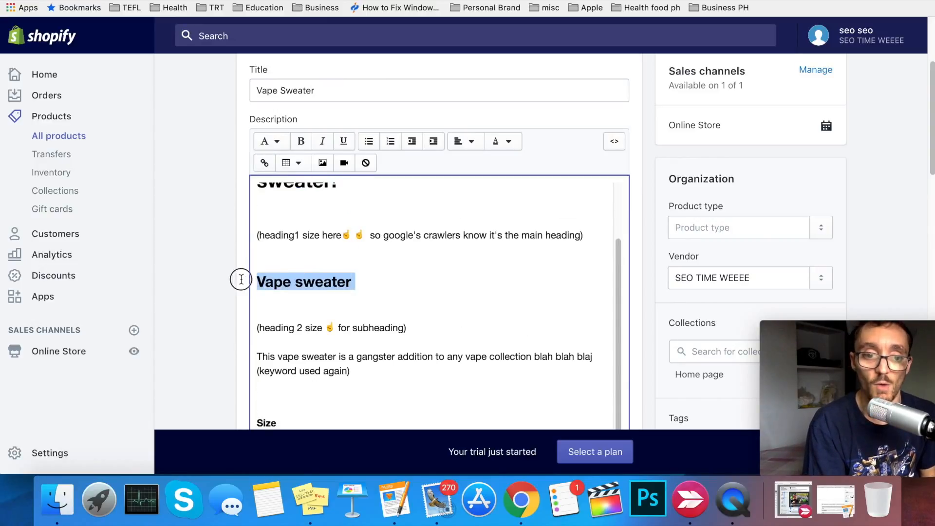
click(270, 140)
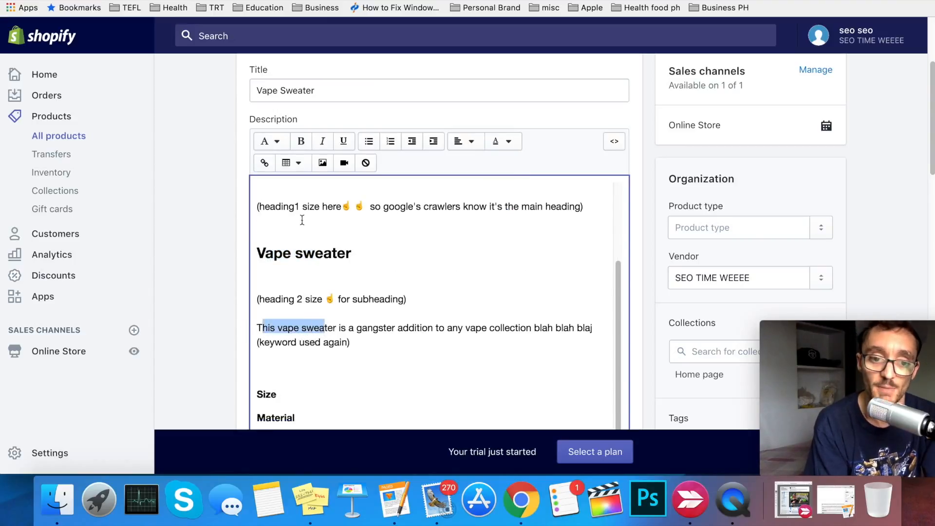
click(270, 141)
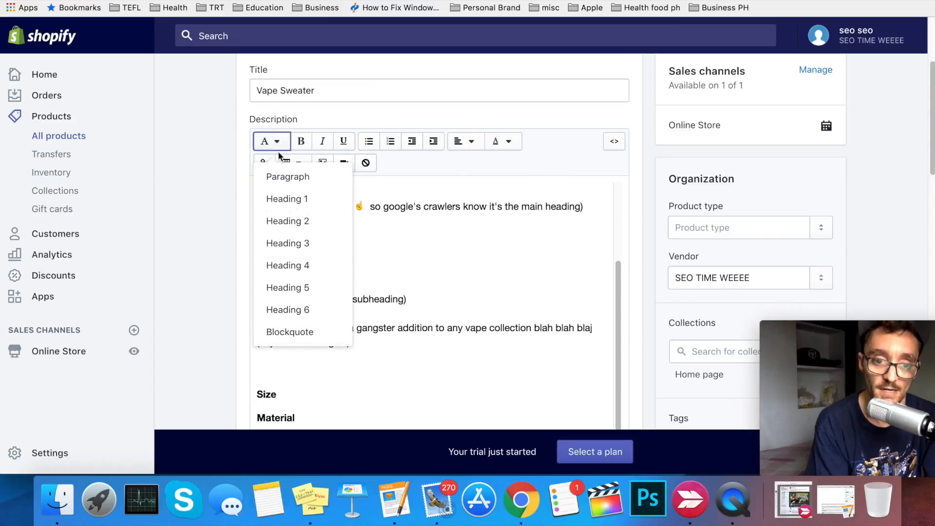
mouse_move(286, 199)
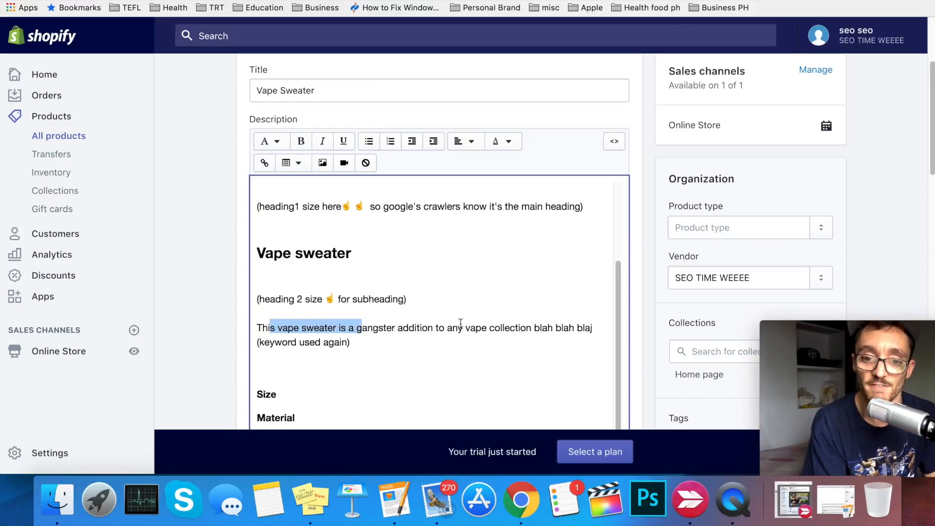
Step: Check the sweater image's alt text for the vape keyword and close the editor
scroll(down, 3)
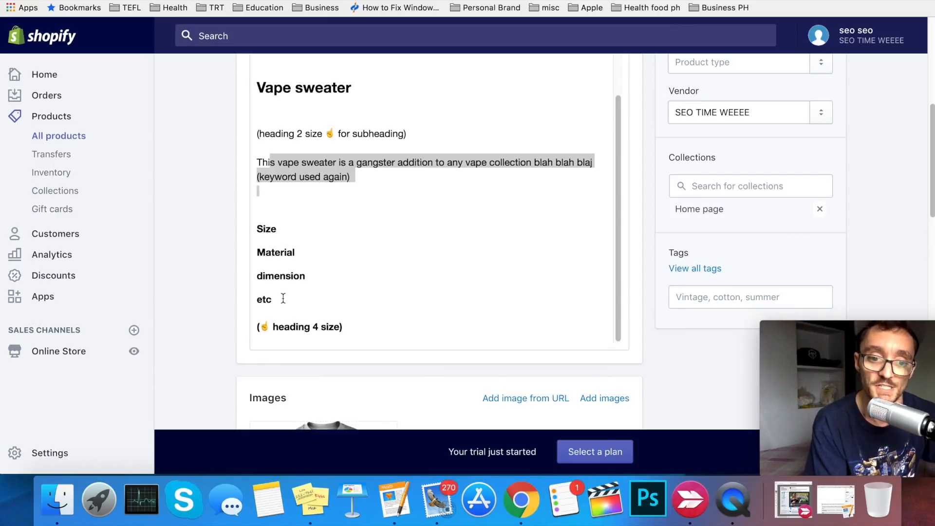
mouse_move(316, 310)
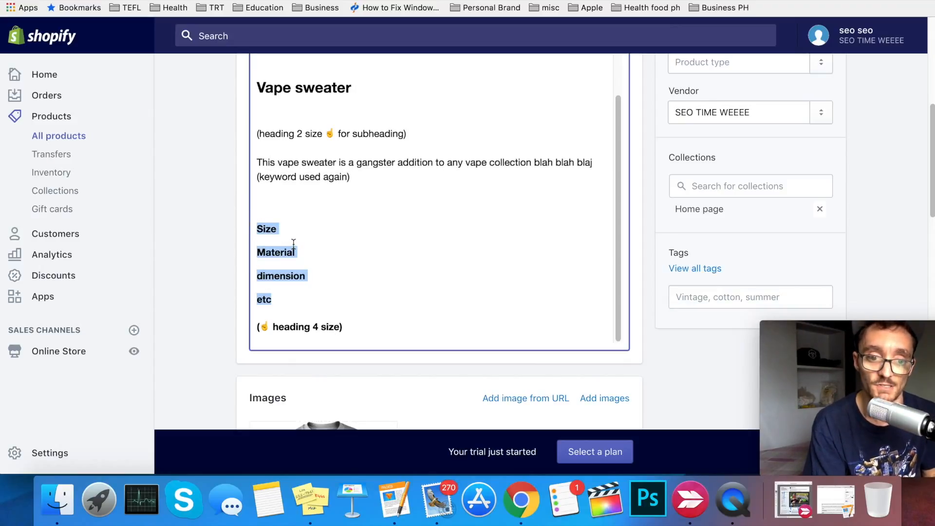
scroll(down, 3)
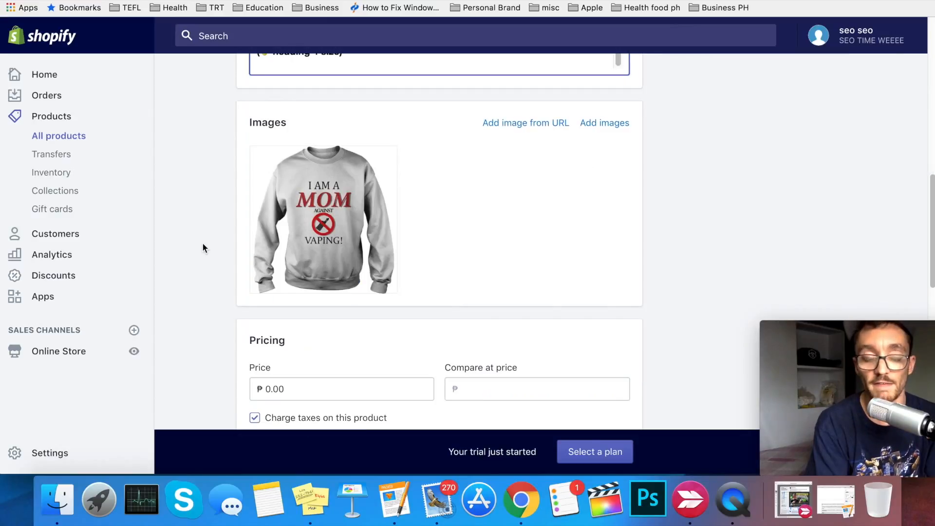
mouse_move(617, 199)
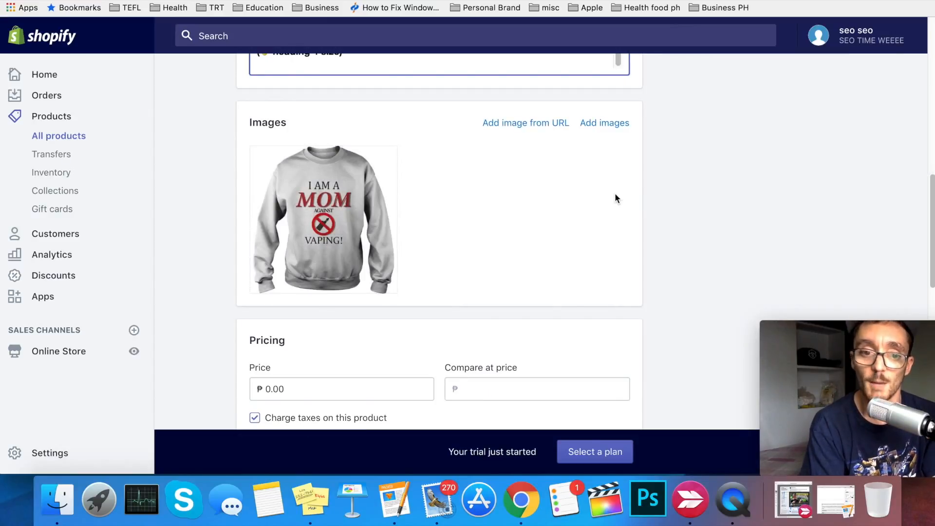
mouse_move(571, 183)
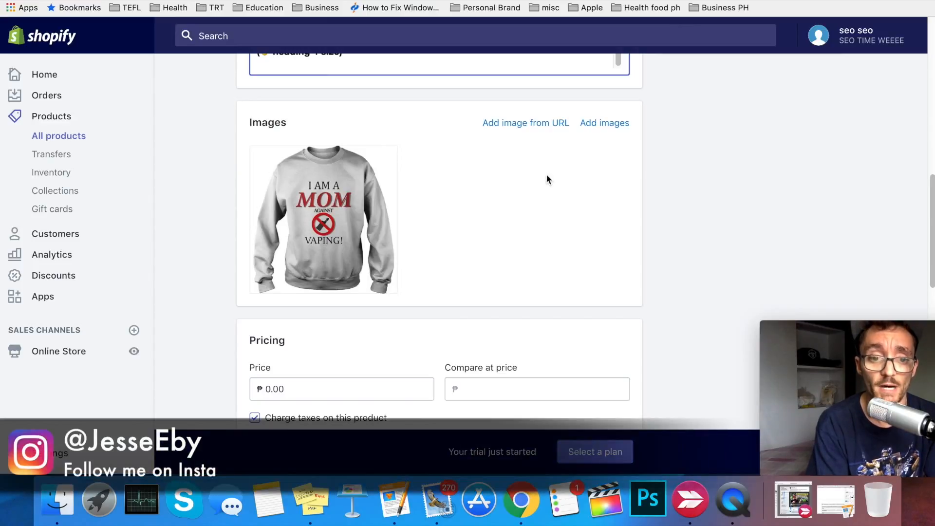
mouse_move(531, 212)
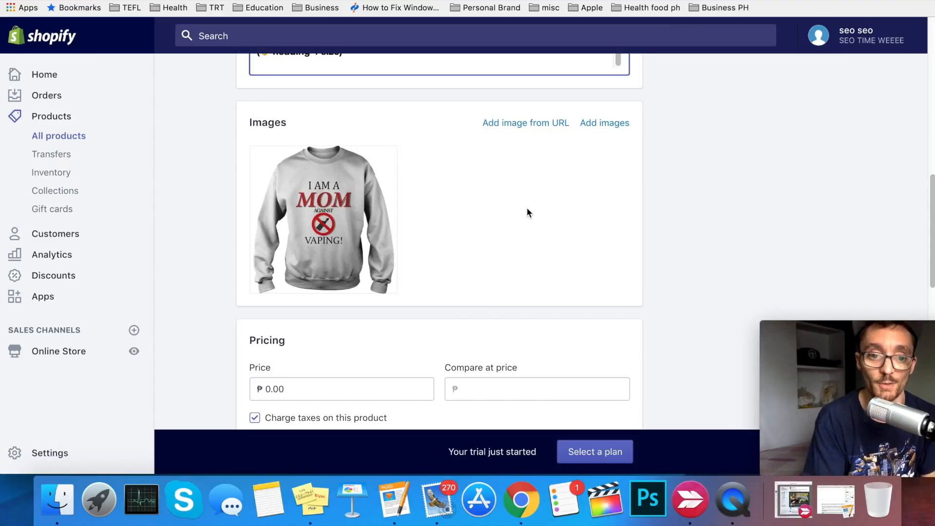
mouse_move(339, 188)
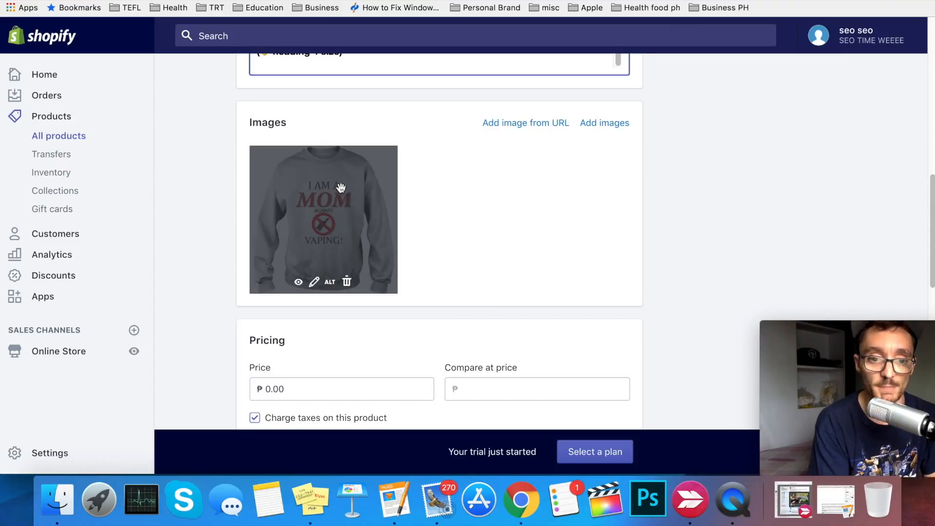
mouse_move(330, 283)
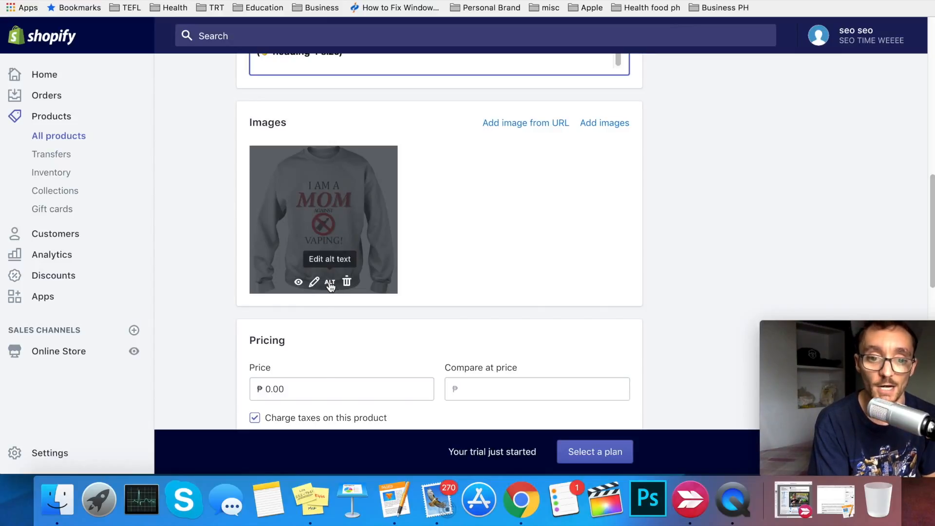
click(332, 283)
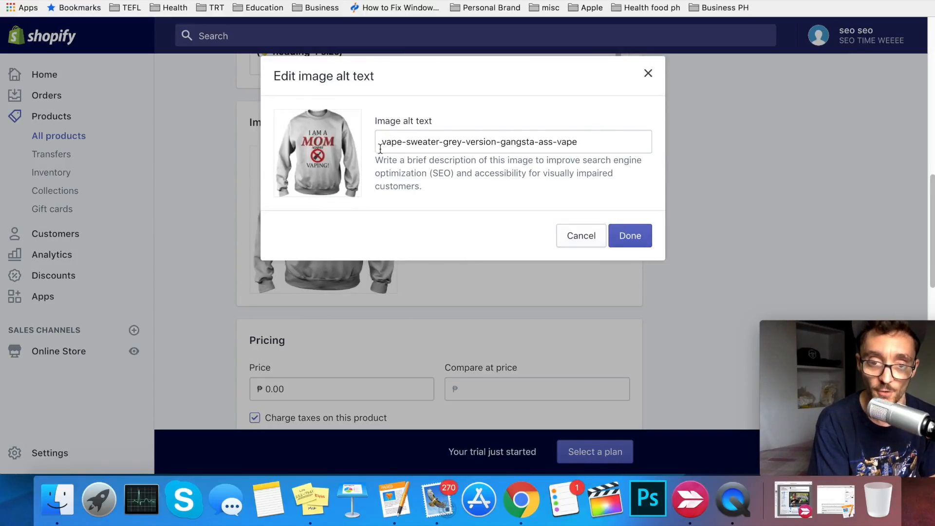
click(423, 143)
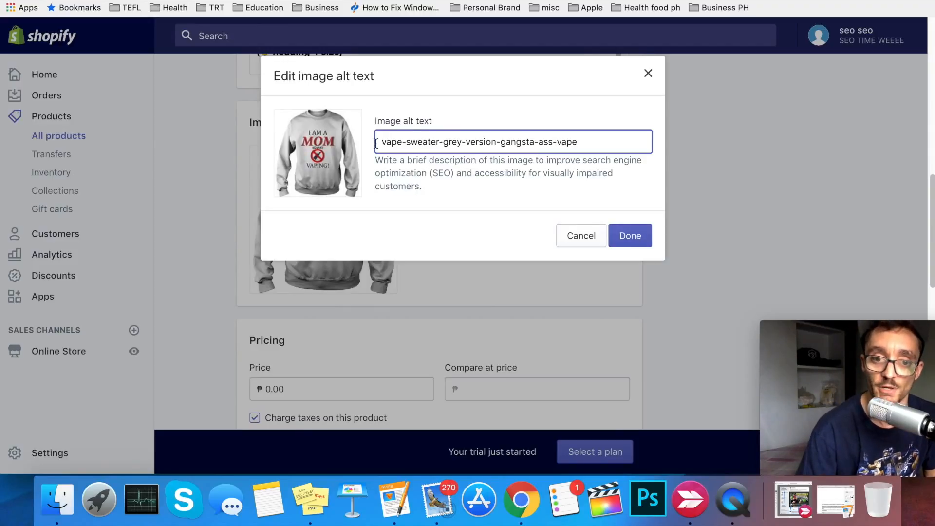
double_click(390, 142)
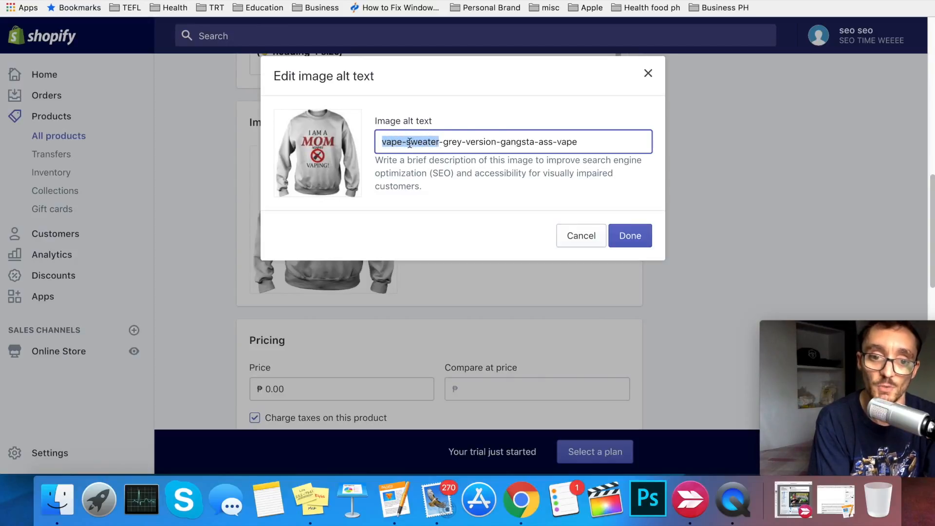
click(454, 145)
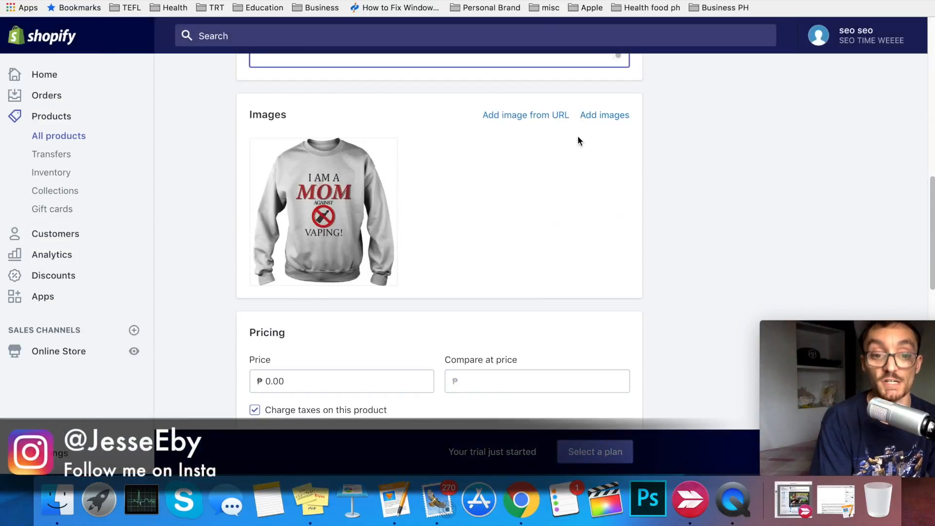
mouse_move(562, 148)
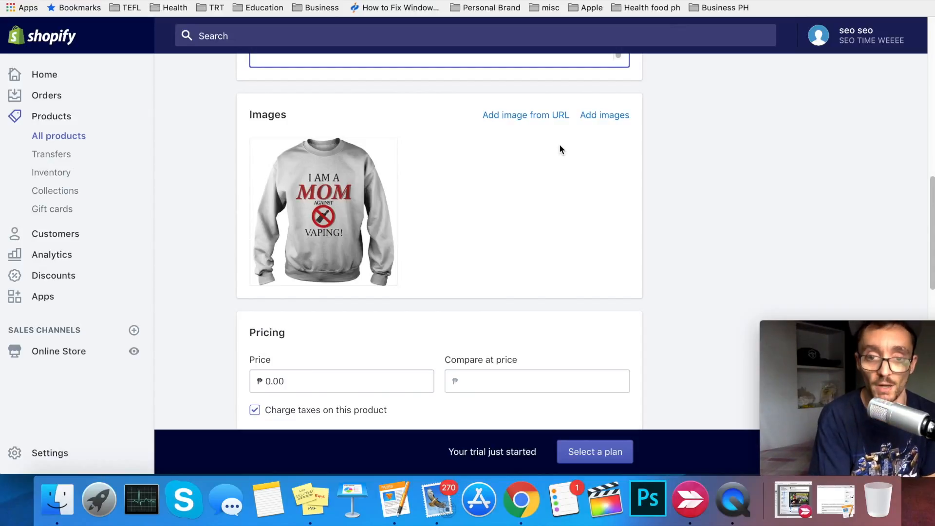
mouse_move(508, 173)
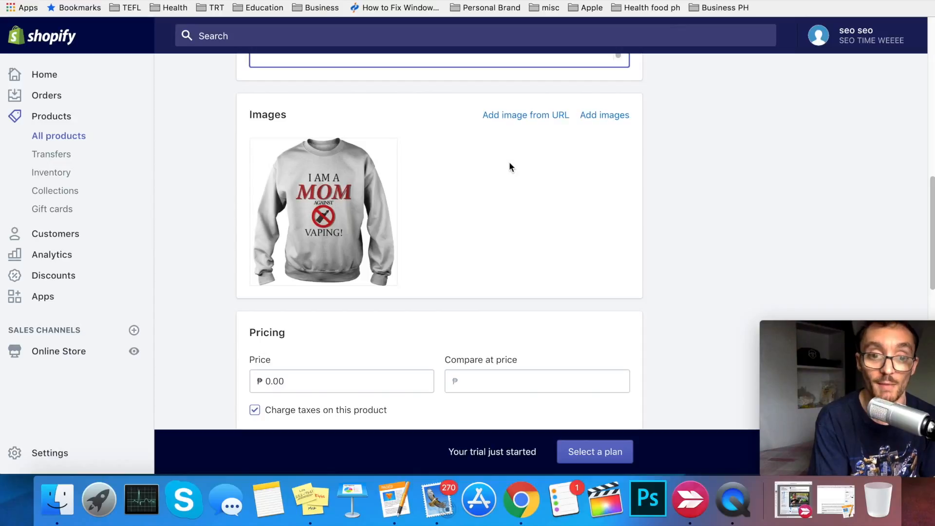
Step: Reveal the search listing and review the page title 'Vape Sweater | High Quality | Gangsta Ass Vape'
scroll(down, 3)
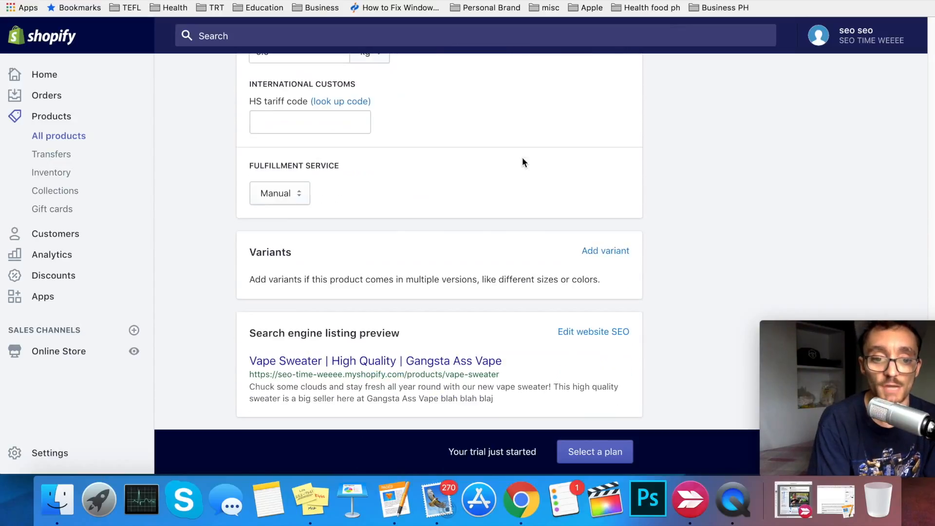
scroll(down, 3)
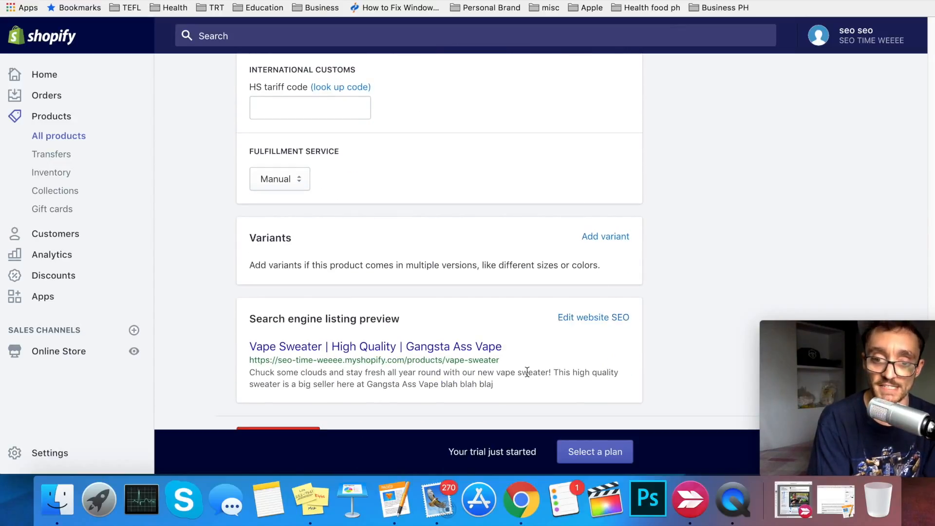
mouse_move(568, 336)
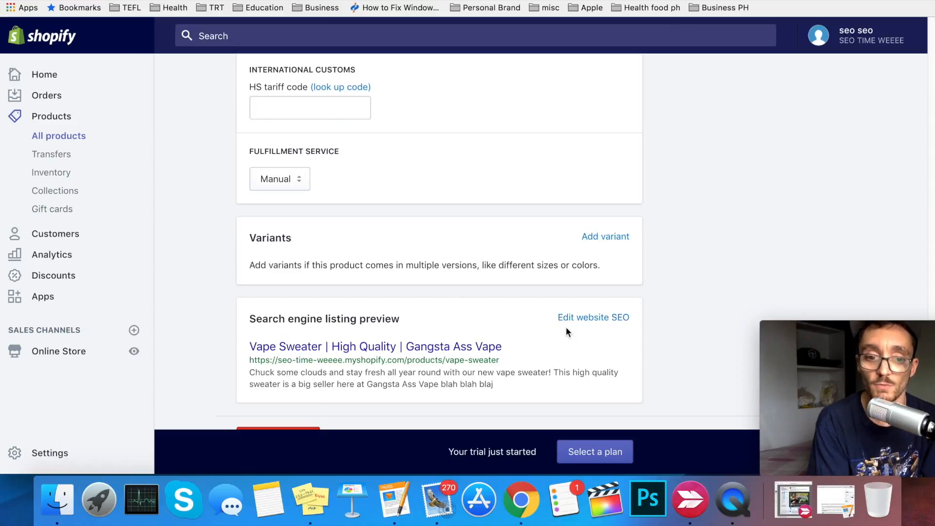
click(594, 318)
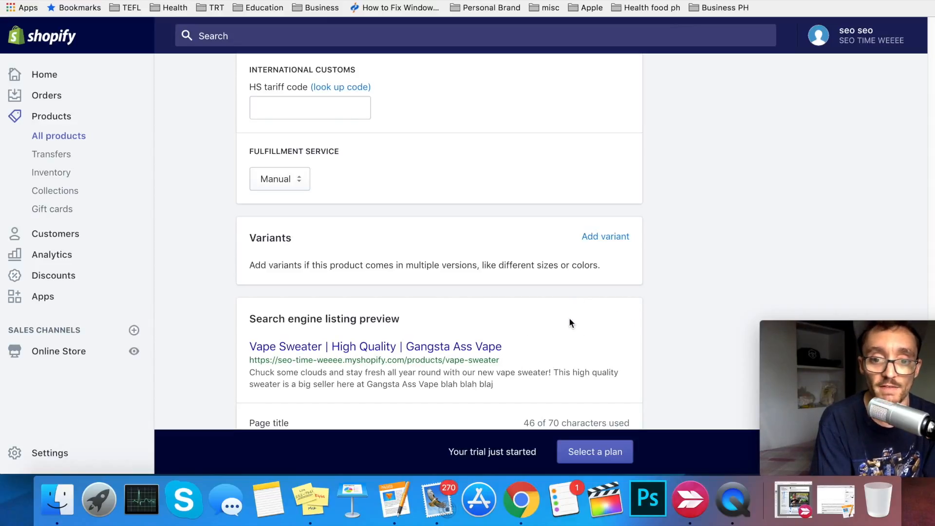
scroll(down, 3)
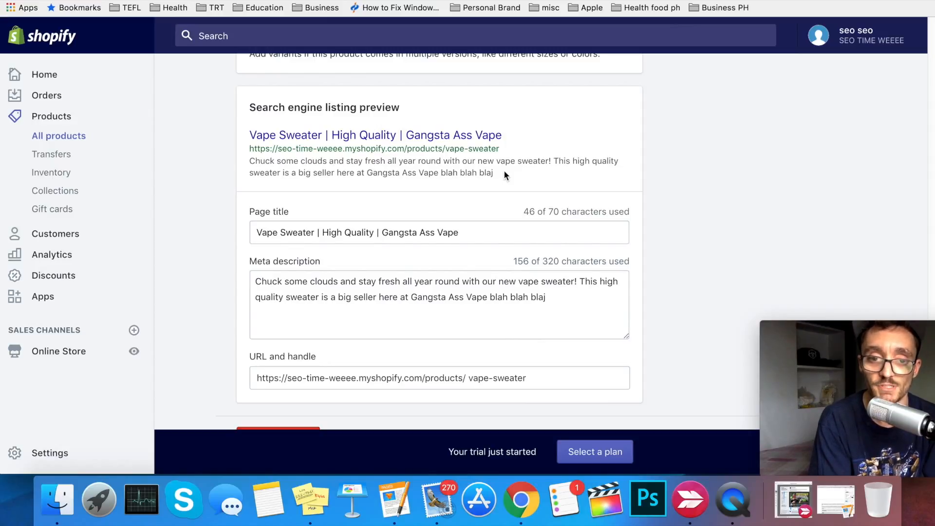
double_click(286, 232)
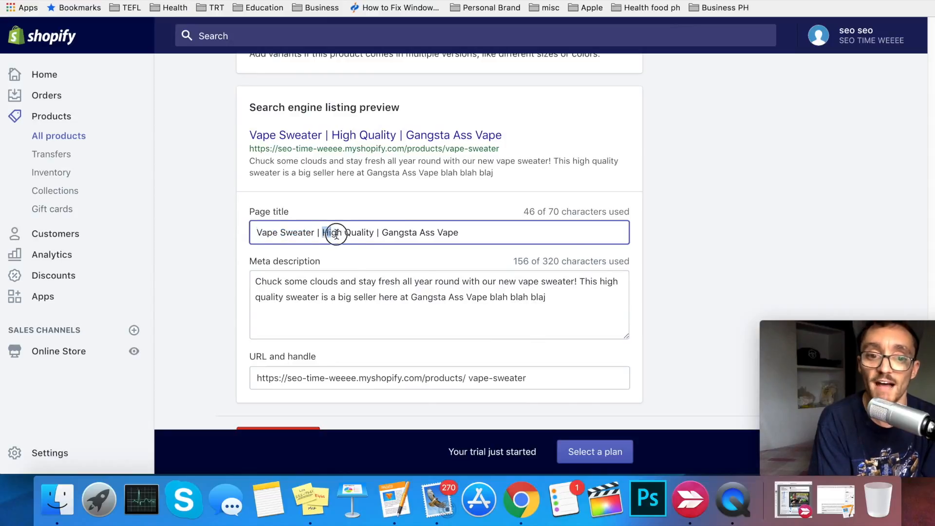
double_click(338, 233)
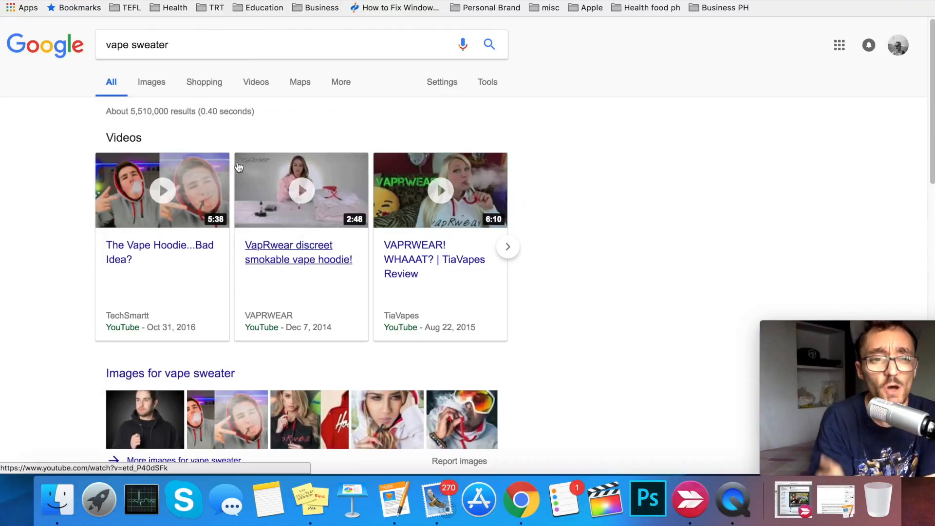
scroll(down, 3)
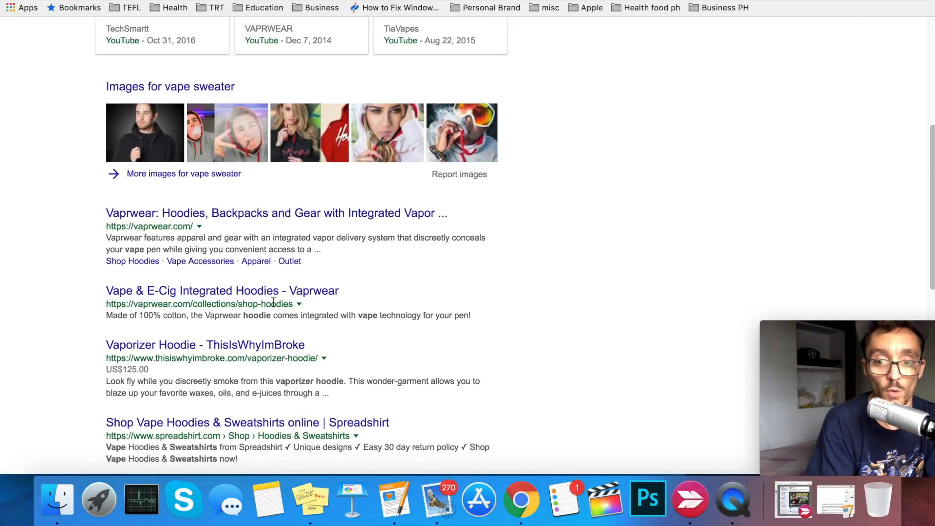
scroll(down, 3)
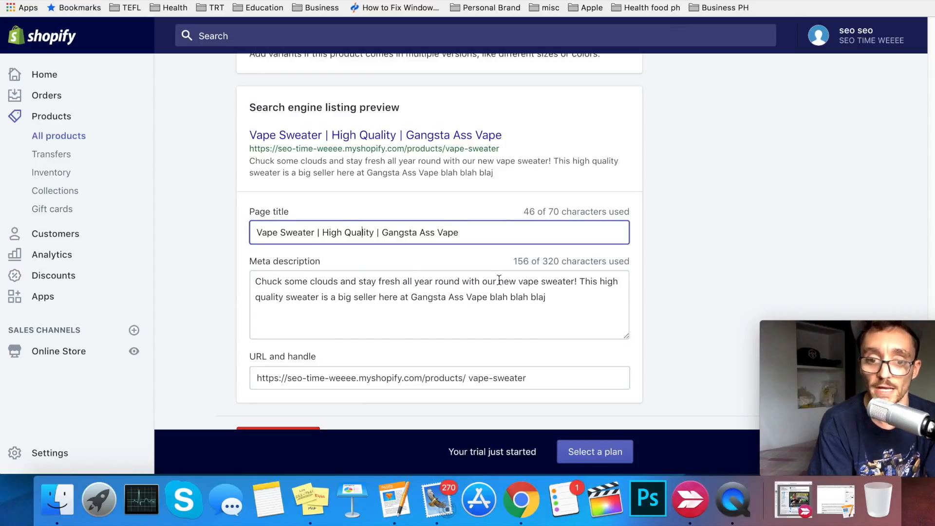
mouse_move(520, 283)
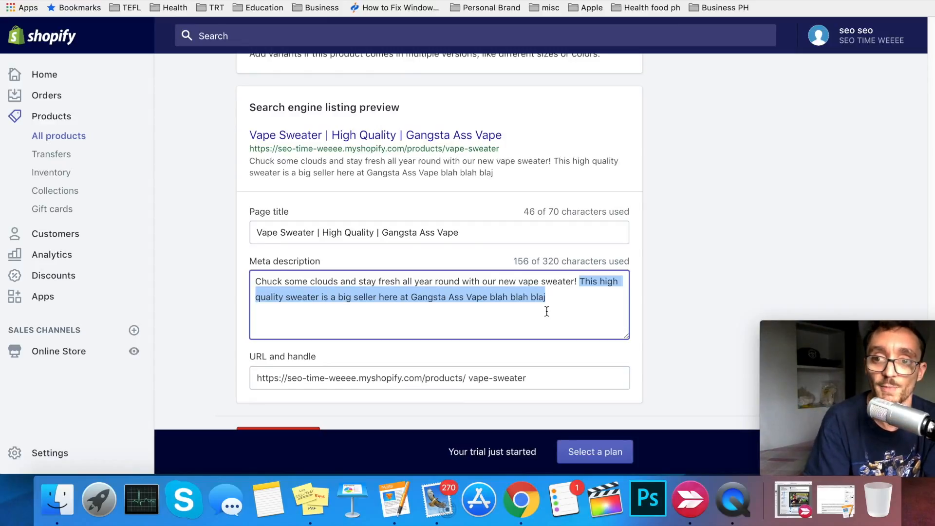
click(579, 378)
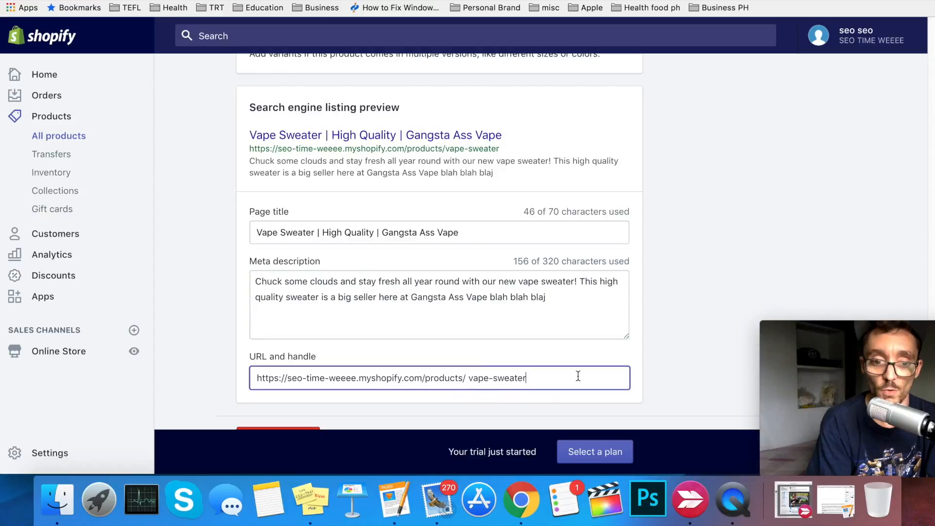
double_click(497, 378)
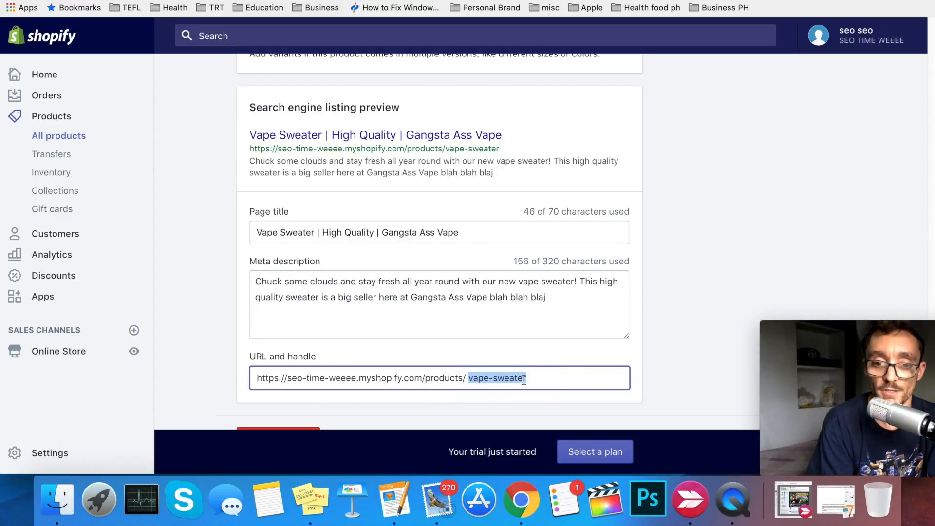
click(525, 378)
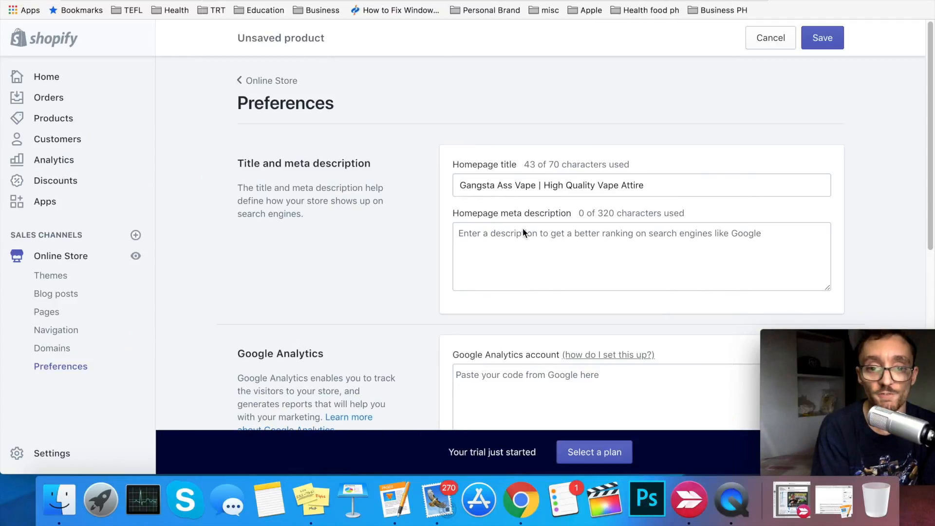
mouse_move(396, 197)
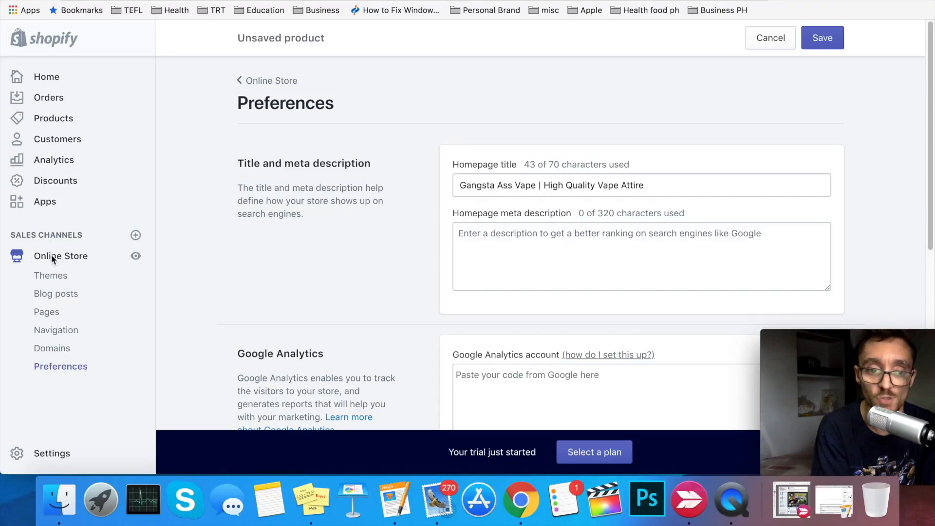
mouse_move(53, 368)
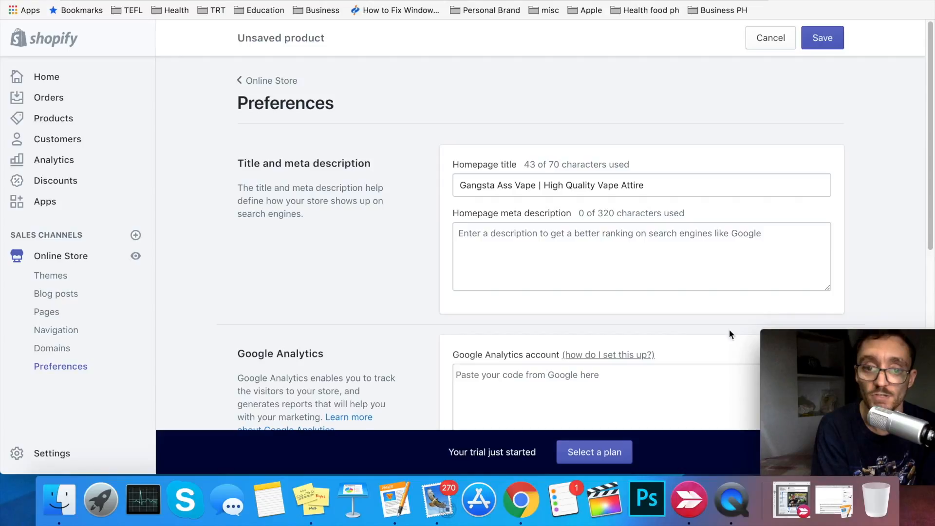
mouse_move(618, 229)
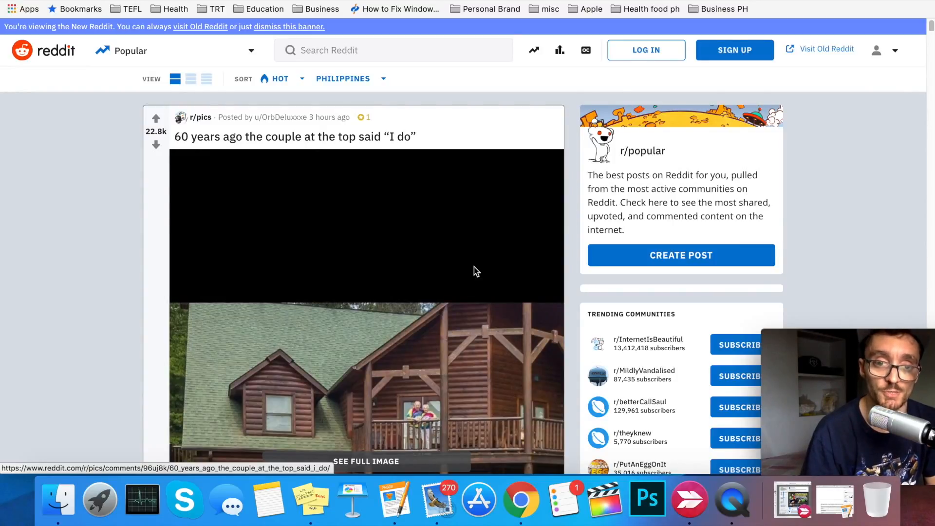
Step: Search Reddit for 'electronic cigarette' and open the r/electronic_cigarette community
text(electronic cigarette)
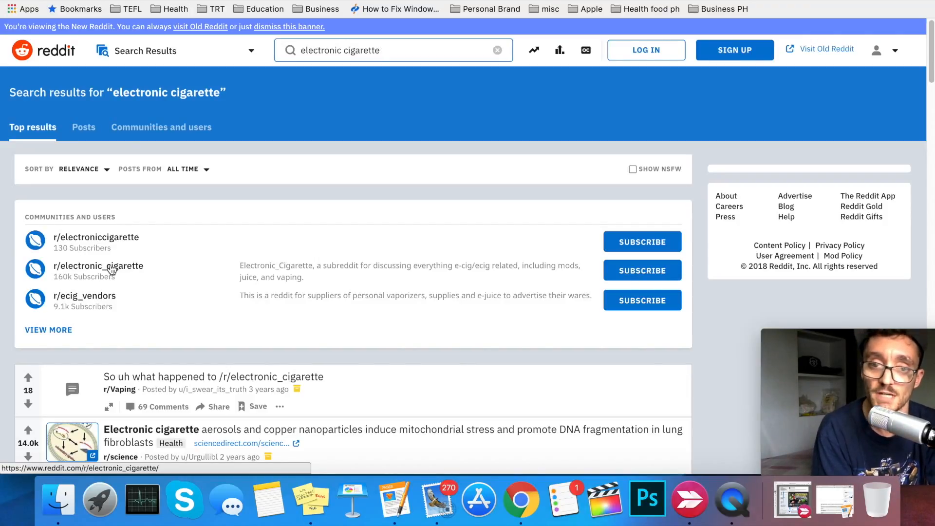
click(98, 266)
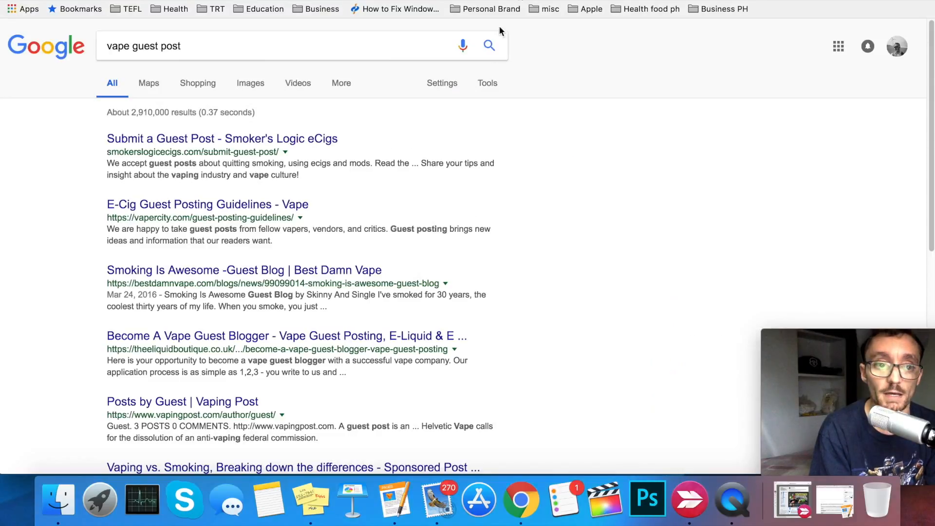
mouse_move(462, 188)
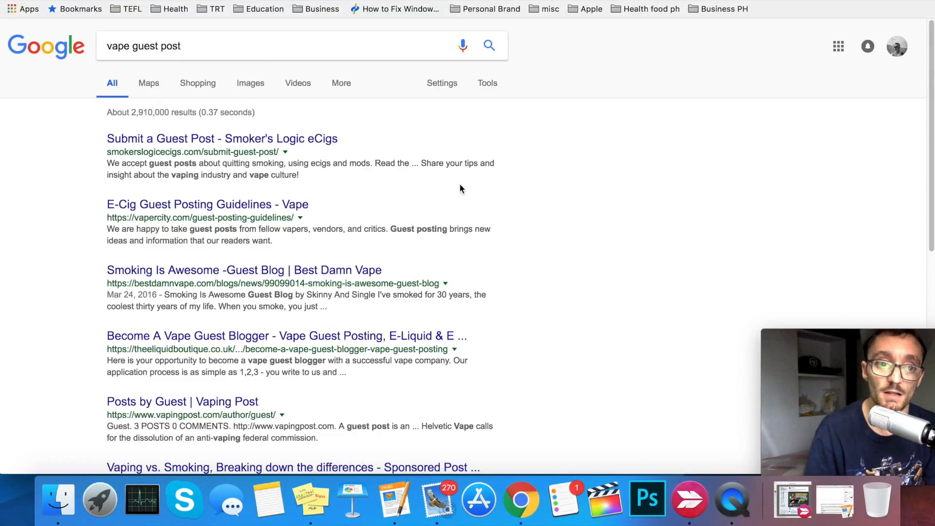
Step: Select the 'vape guest post' query above the Google results
double_click(151, 48)
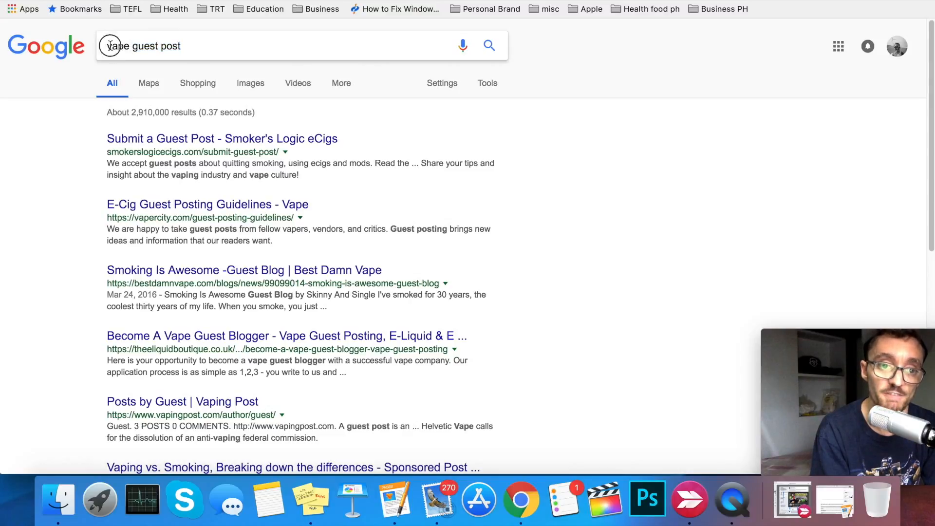
mouse_move(224, 48)
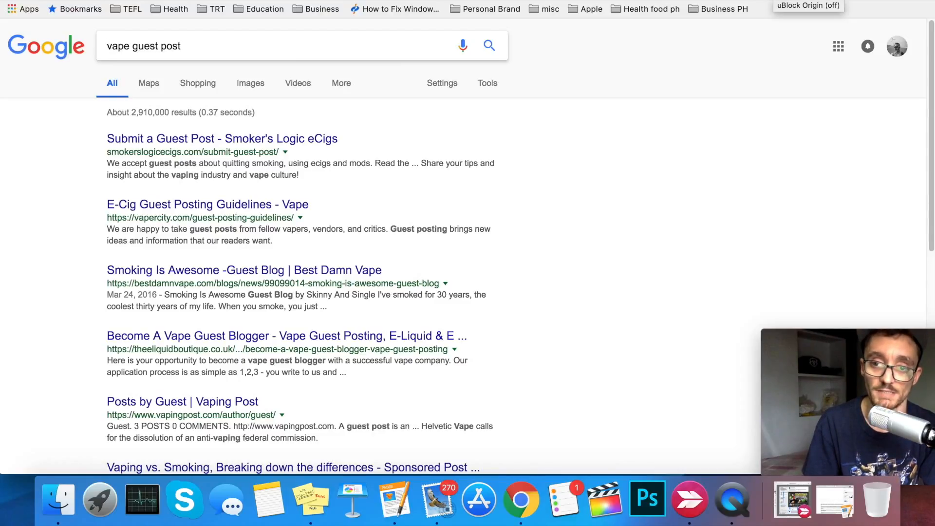
mouse_move(197, 149)
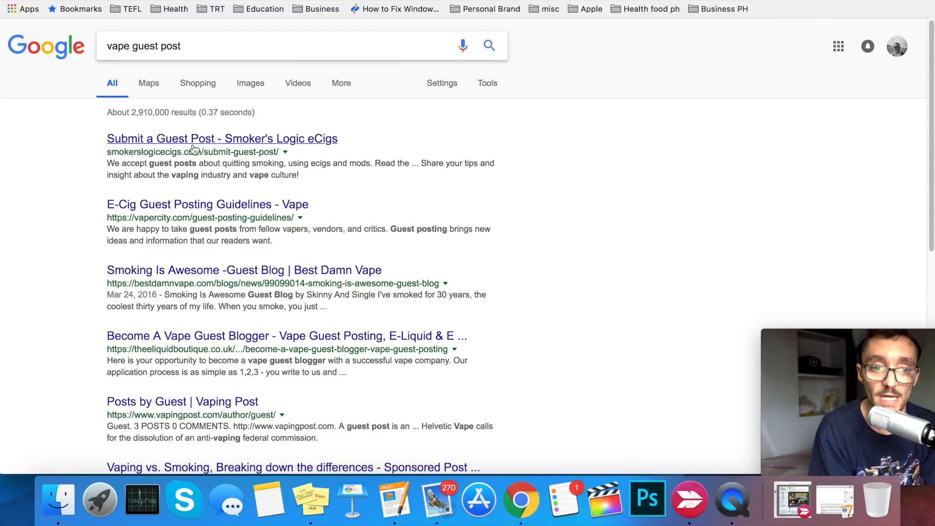
mouse_move(187, 144)
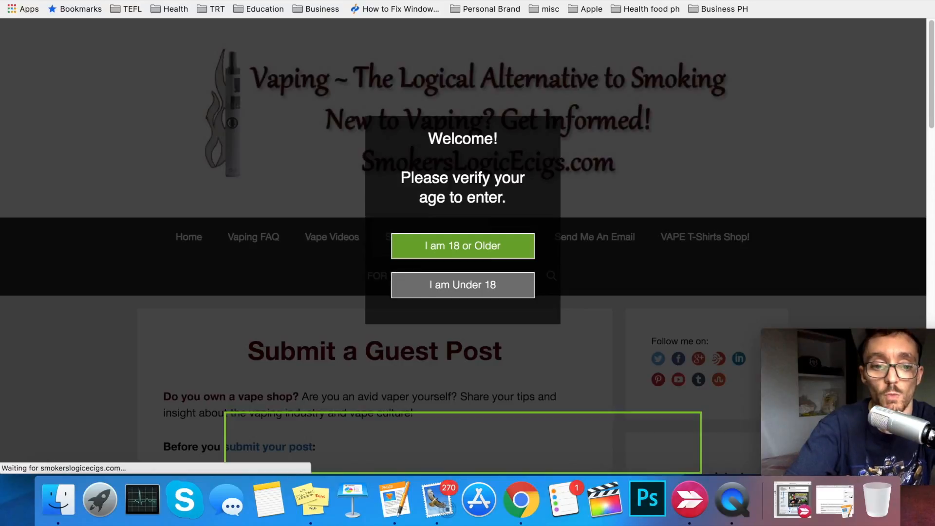
Step: Confirm being 18 or older to enter the Smoker's Logic eCigs guest post page
click(462, 246)
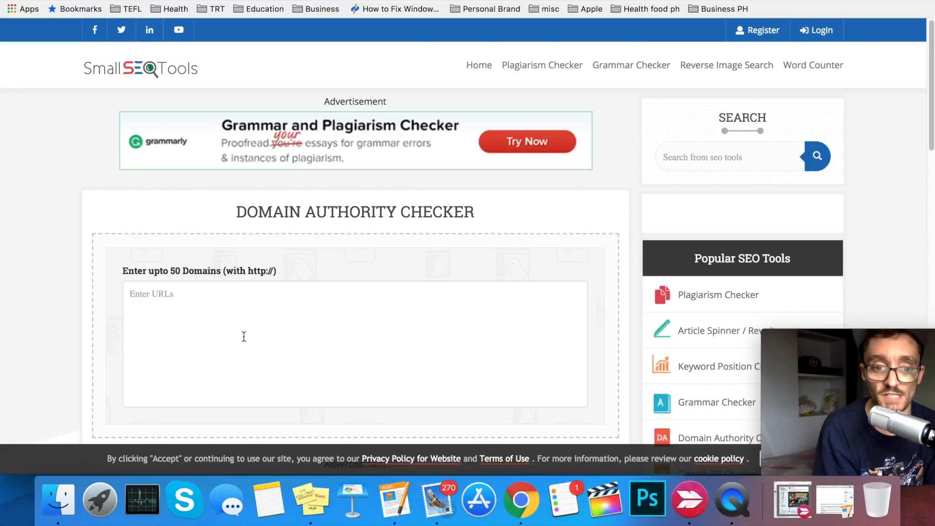
mouse_move(233, 319)
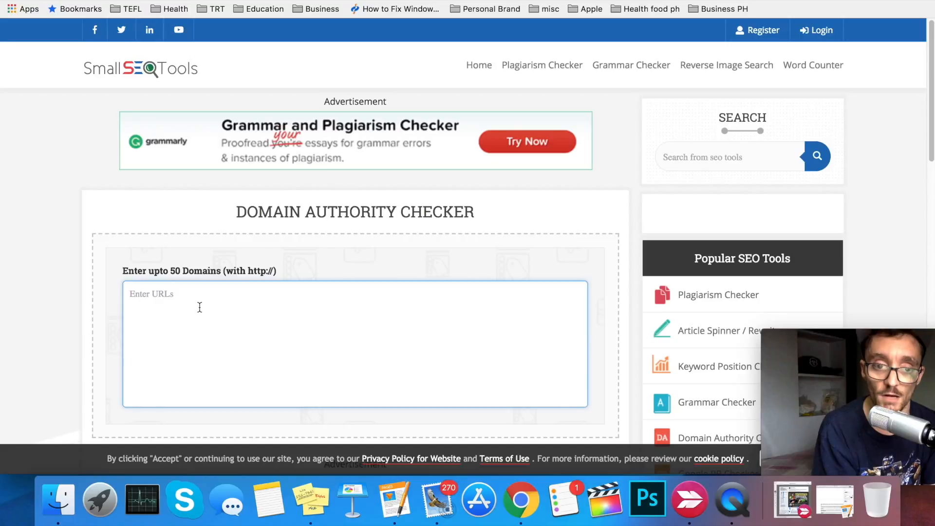
text(http://smokerslogicecigs.com/submit-guest-post/)
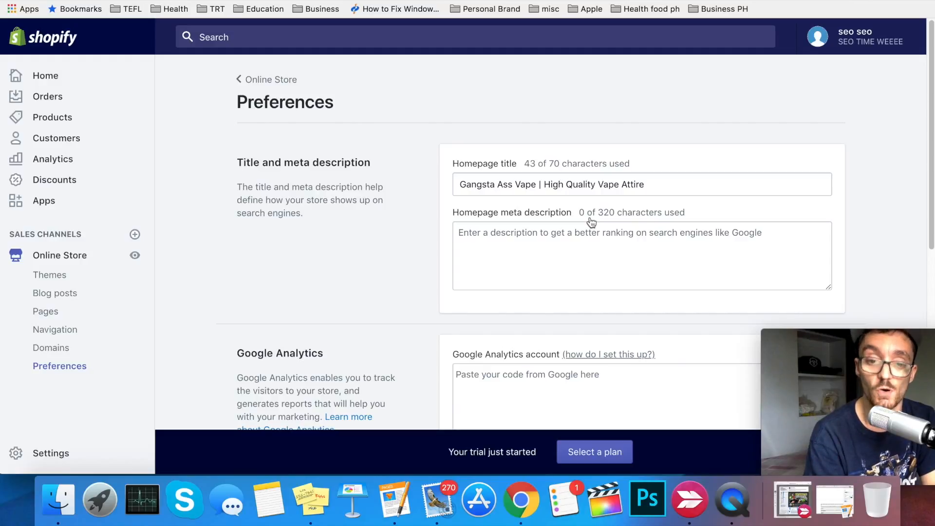
mouse_move(861, 194)
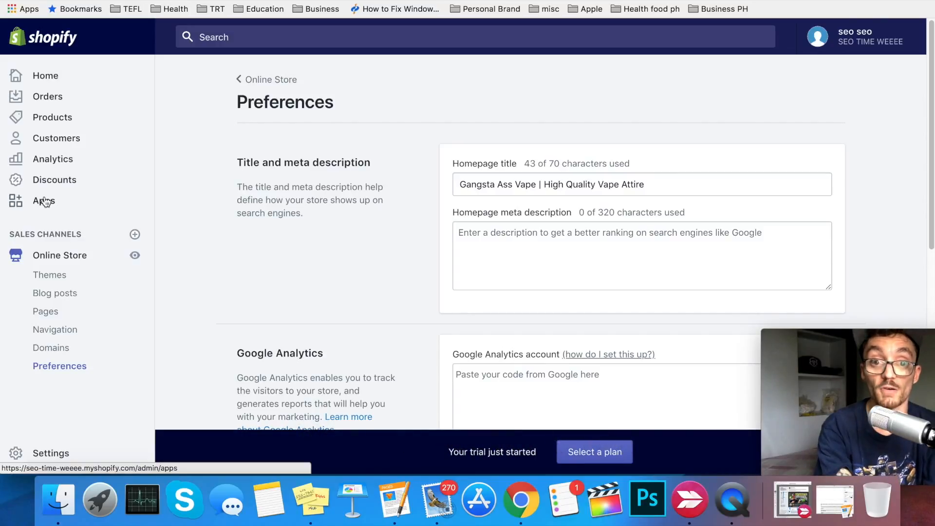
Step: Go to the store's Apps section from the left sidebar
click(43, 201)
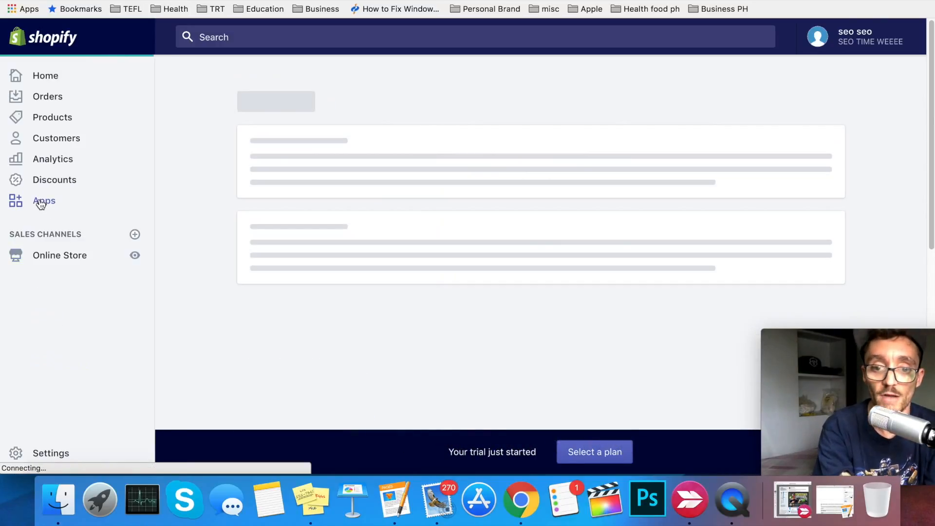
click(41, 201)
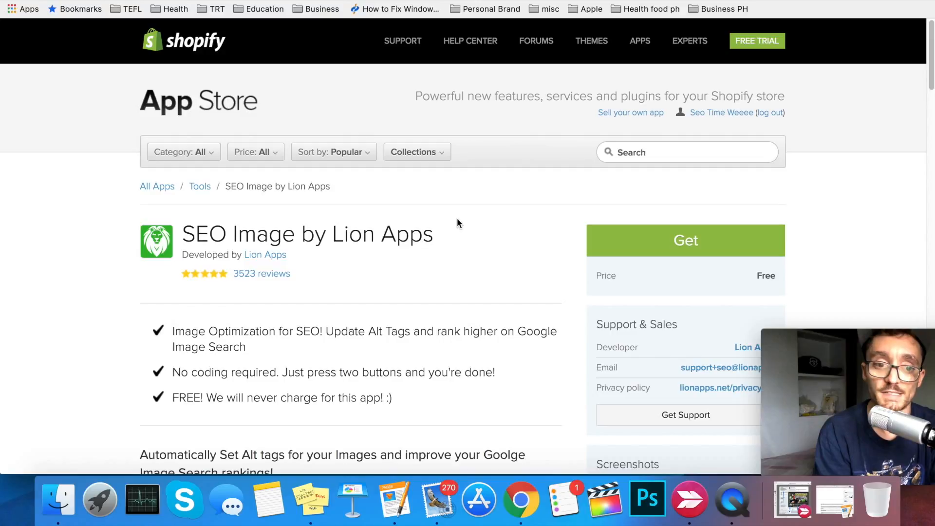
mouse_move(473, 222)
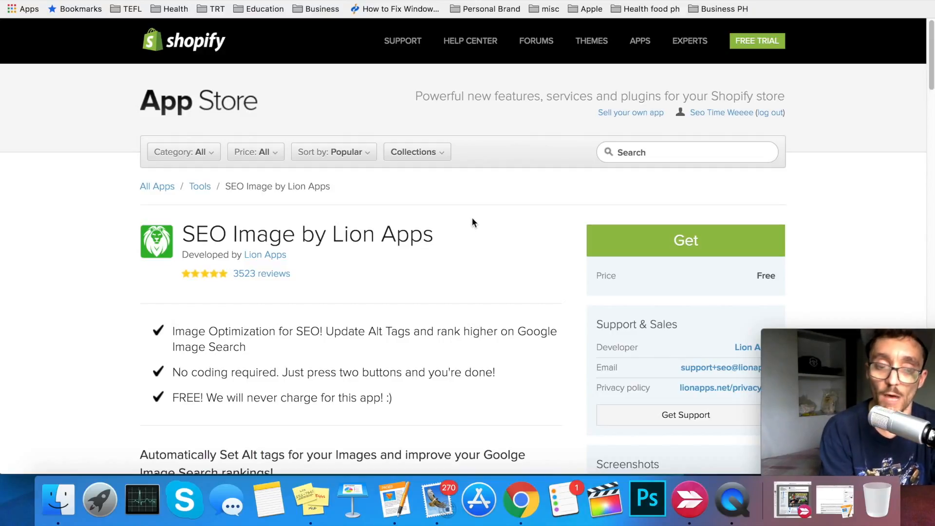
Step: Scroll the SEO Image by Lion Apps listing to its alt-tag description
scroll(down, 3)
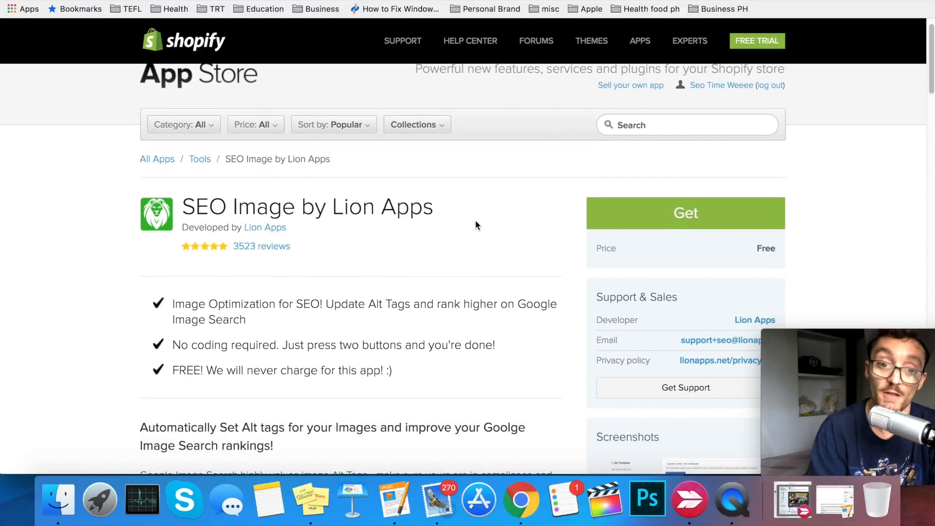